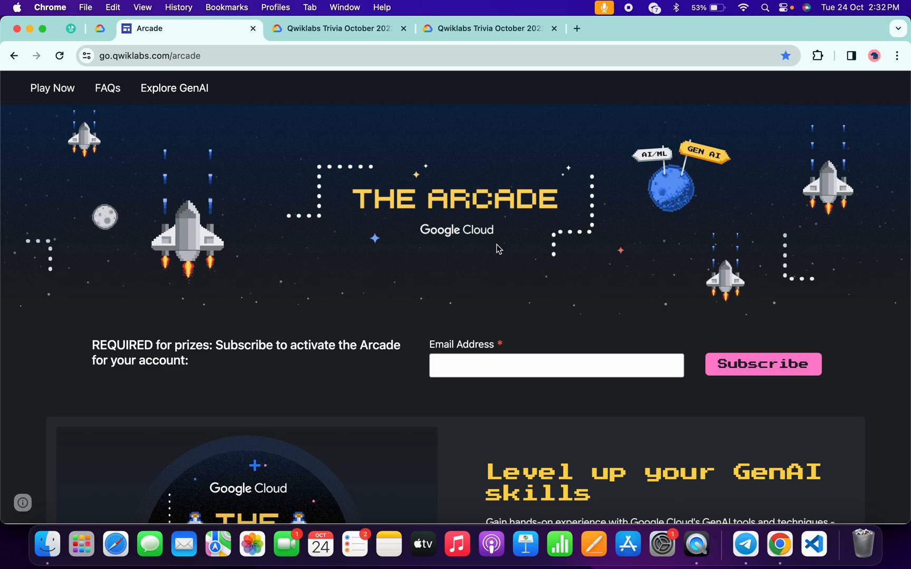
# Step: Scroll down through the Arcade levels page
pyautogui.scroll(-3)
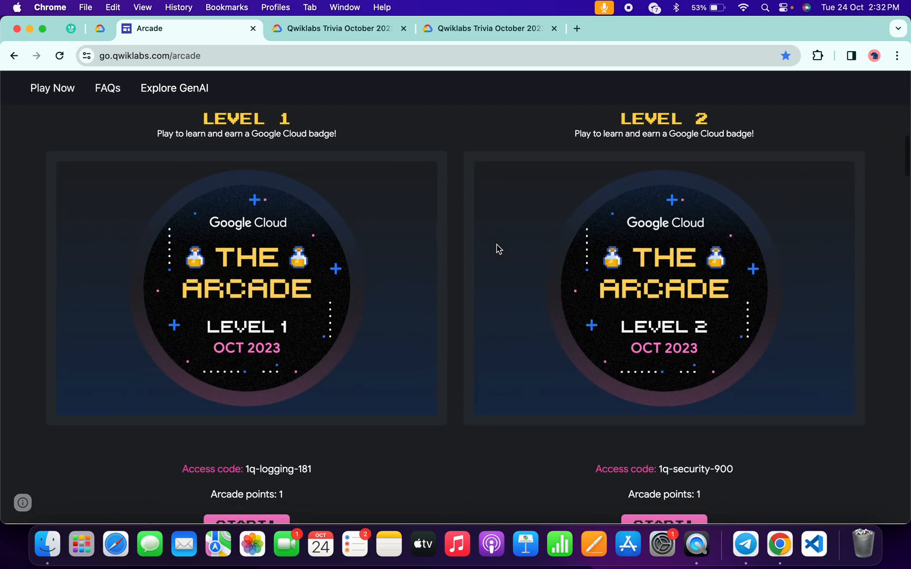
pyautogui.scroll(-3)
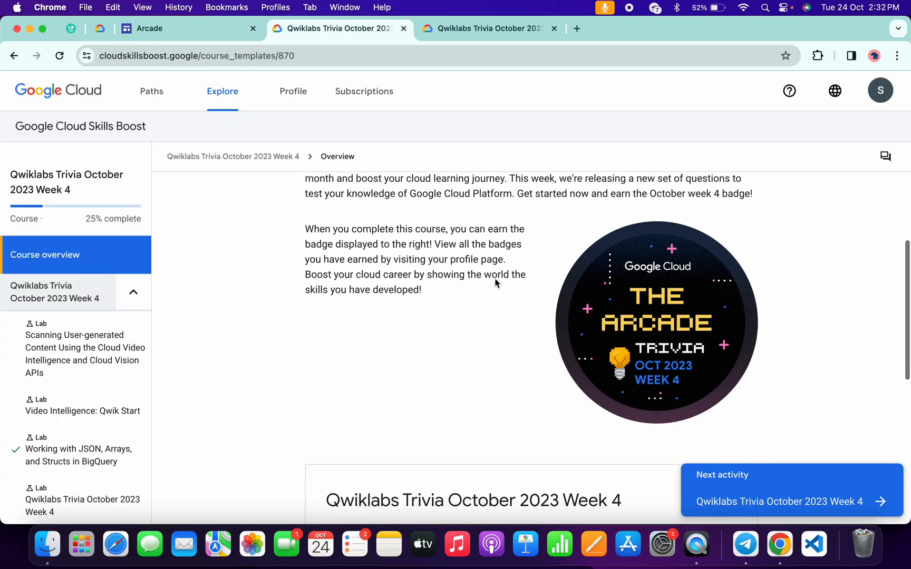
# Step: Scroll the course overview down to the four required labs
pyautogui.scroll(-3)
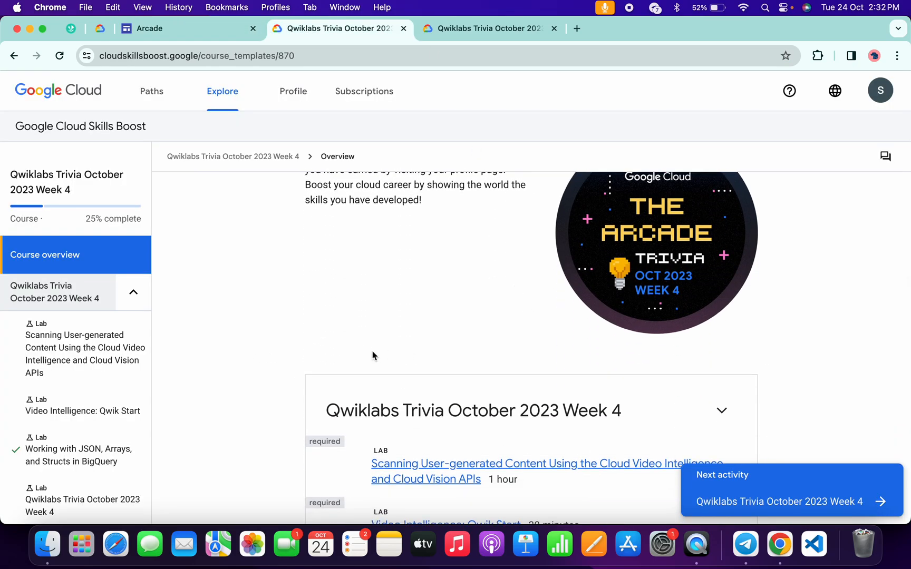
pyautogui.scroll(-3)
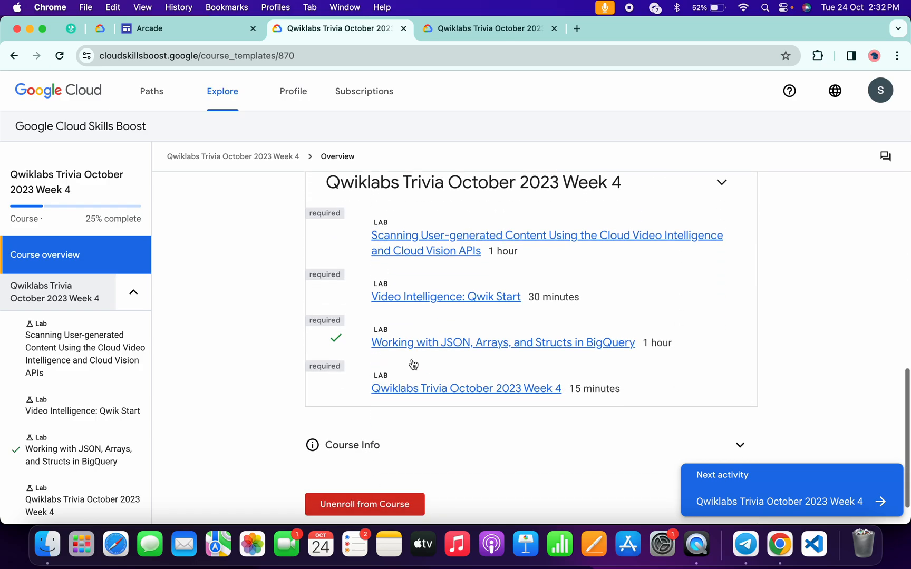
pyautogui.moveTo(650, 79)
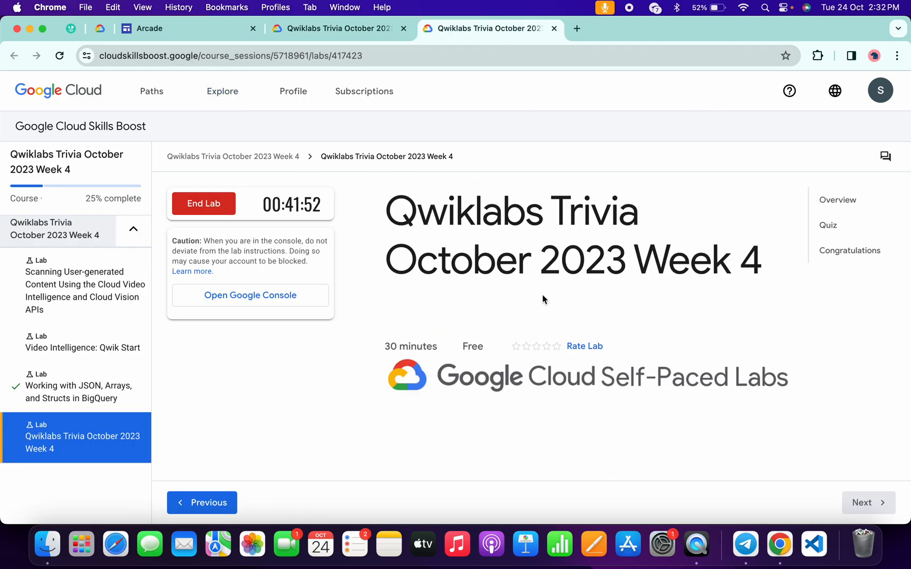
# Step: In the lab's Quiz section, submit gsutil ls for question 2 and Cloud Video Intelligence API for question 3
pyautogui.click(825, 226)
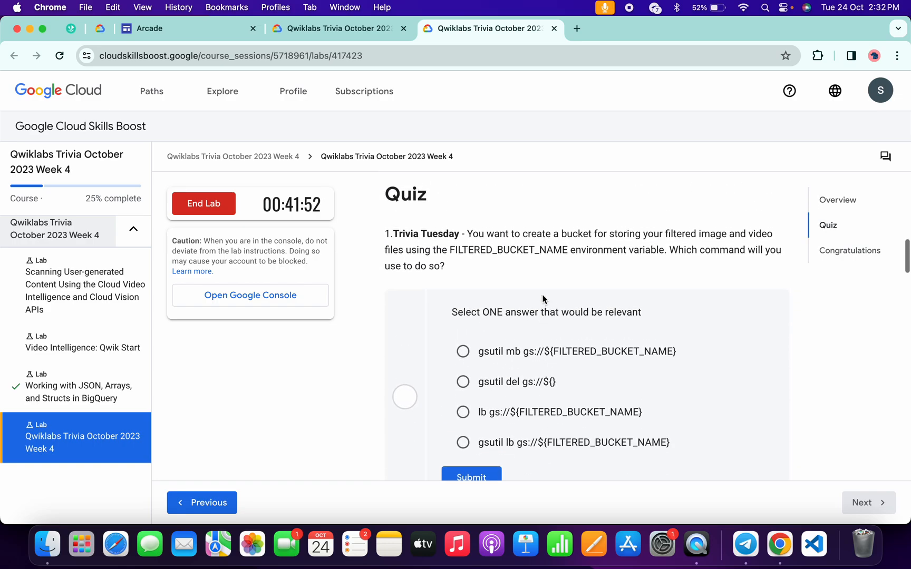
pyautogui.moveTo(668, 247)
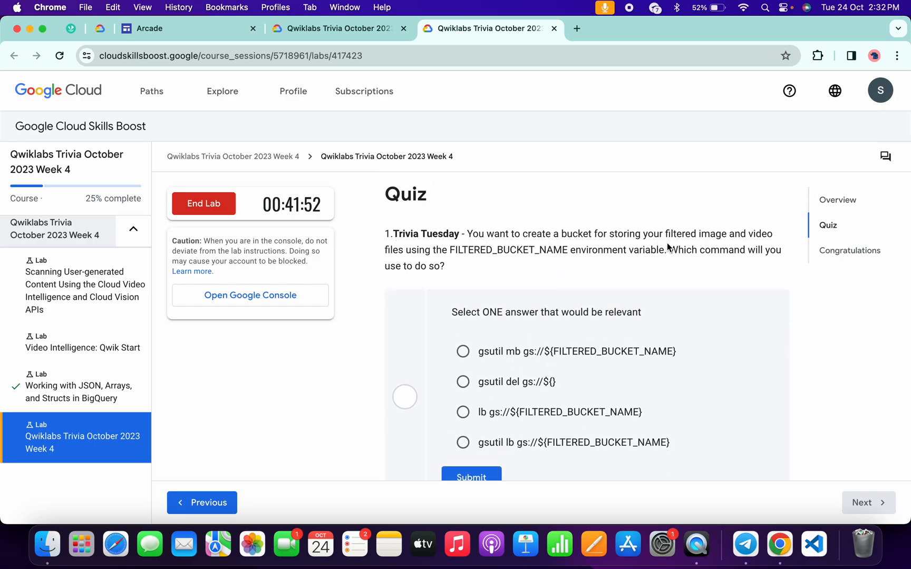
pyautogui.moveTo(534, 336)
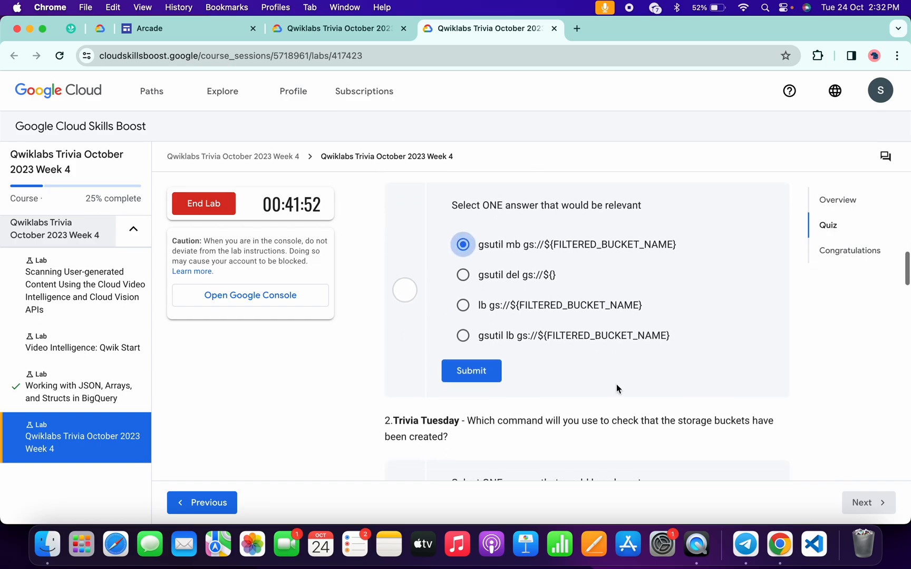
pyautogui.scroll(-3)
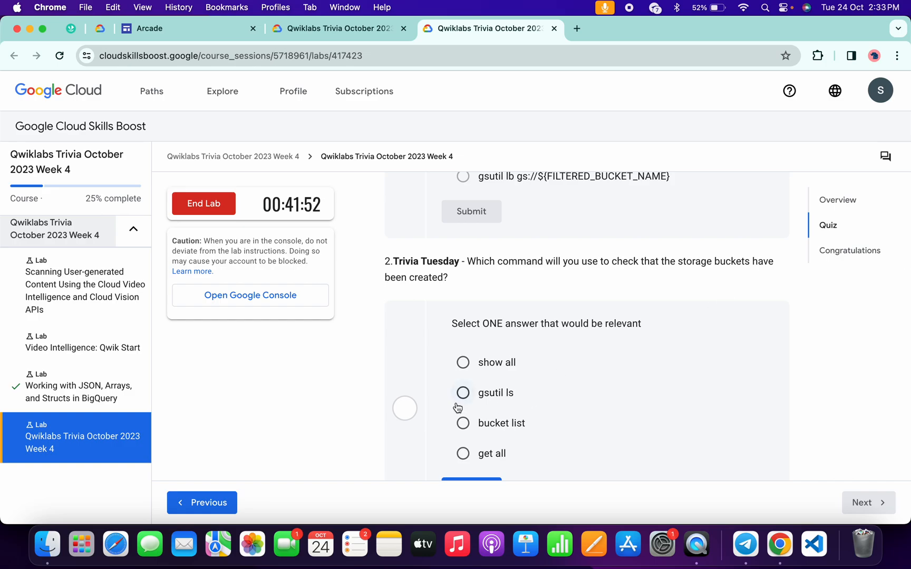
pyautogui.click(463, 393)
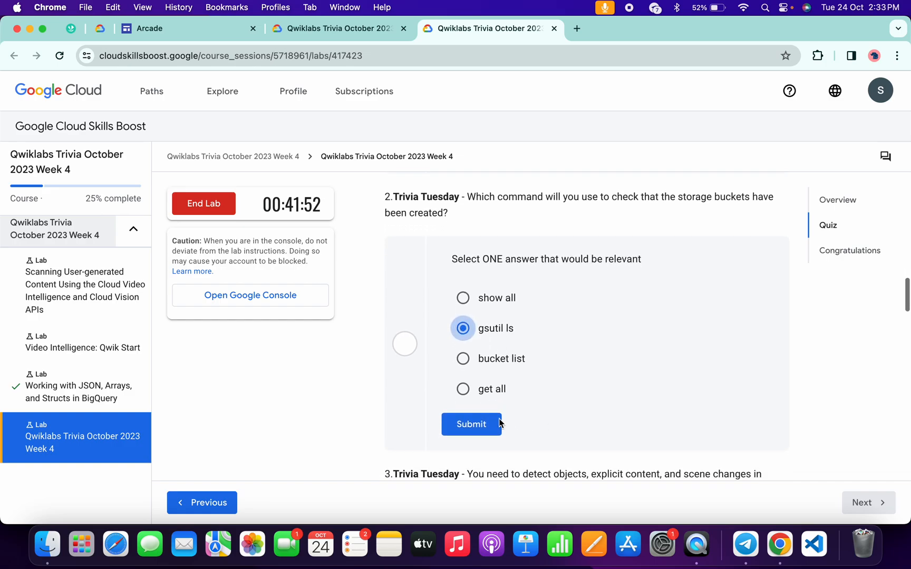
pyautogui.click(470, 424)
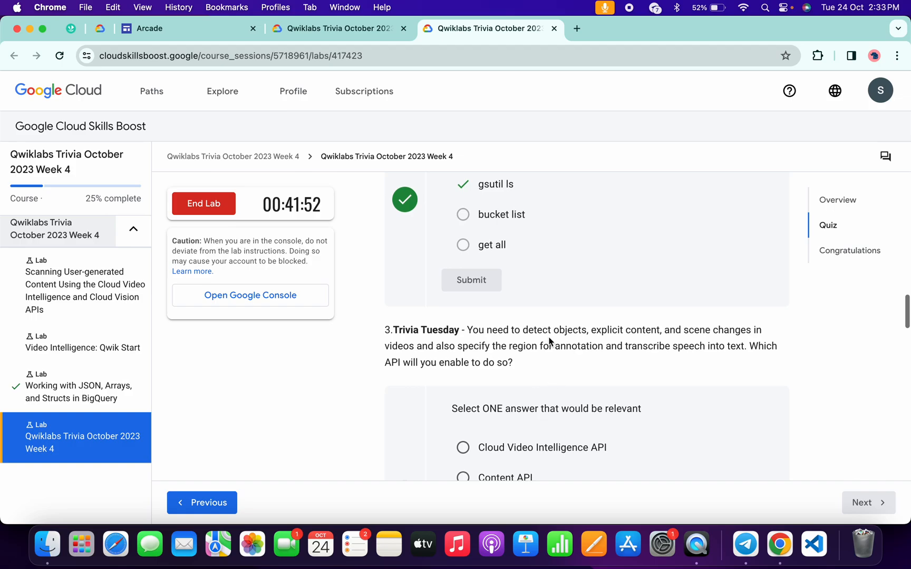
pyautogui.scroll(-3)
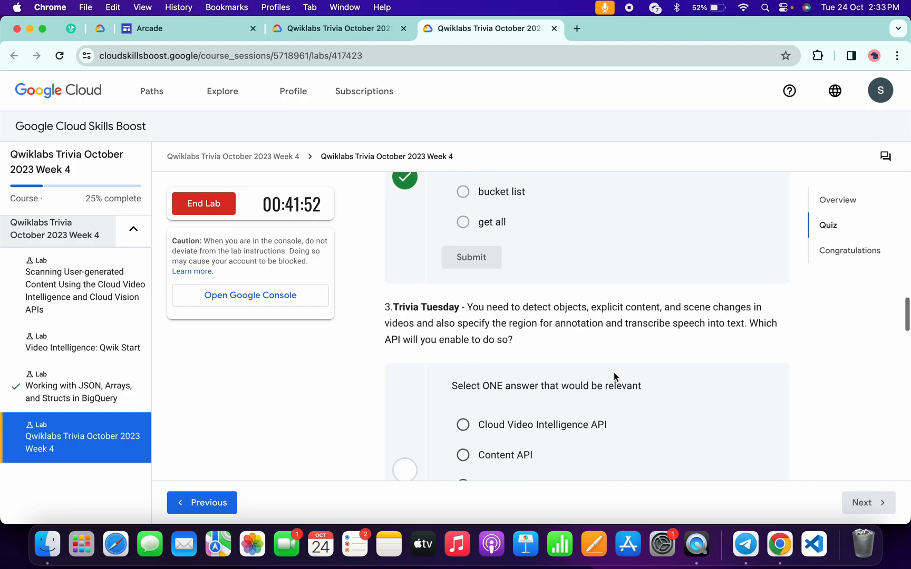
pyautogui.click(463, 407)
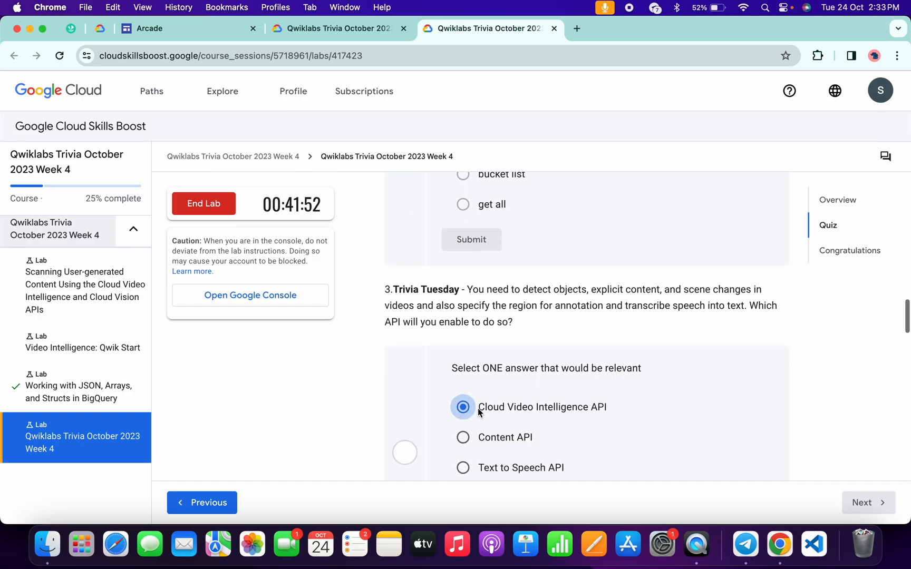
pyautogui.click(471, 332)
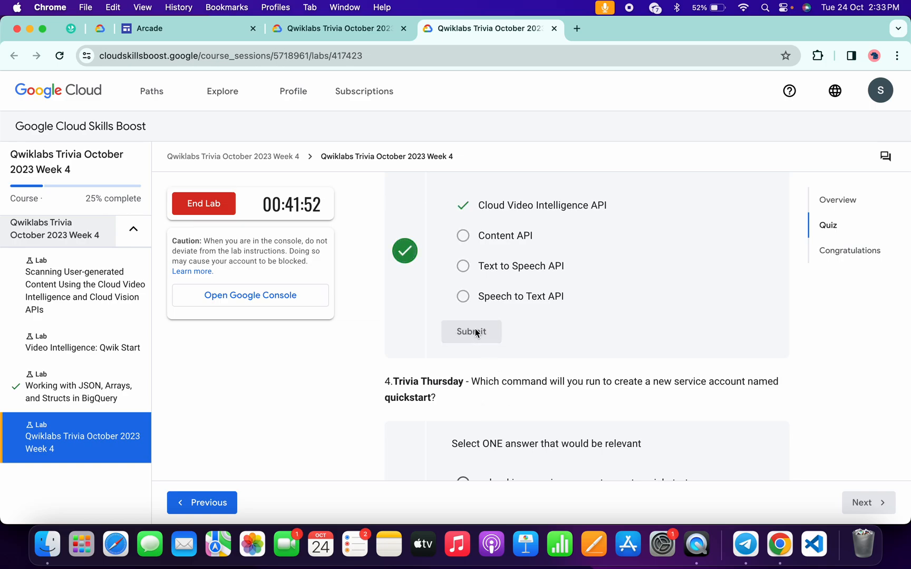
# Step: Submit gcloud service-account create, SELECT COUNT() and ARRAY_AGG() for questions 4–6
pyautogui.scroll(-3)
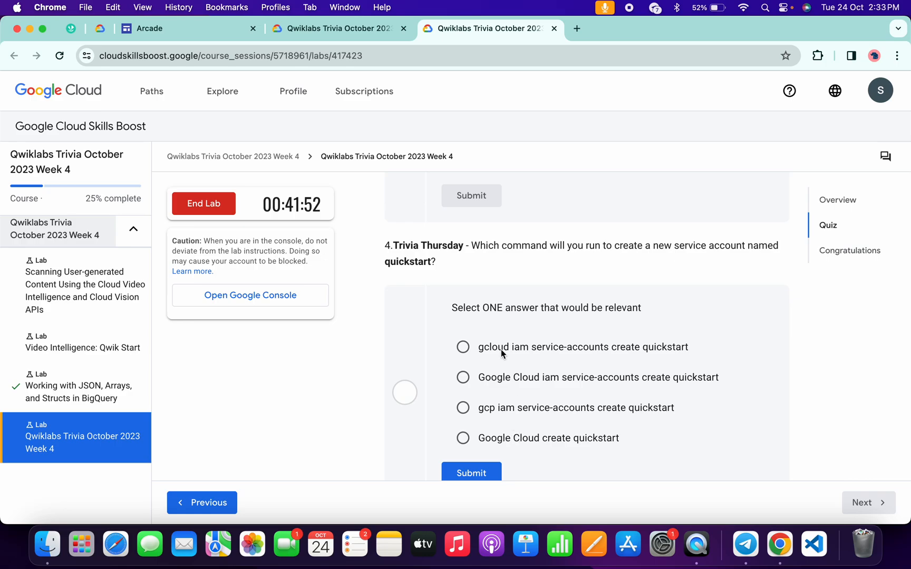
pyautogui.click(462, 346)
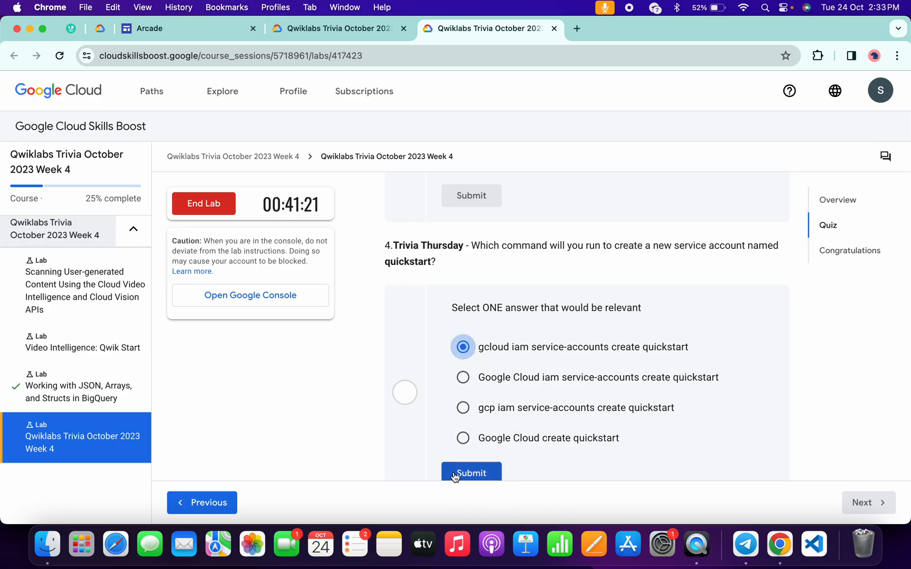
pyautogui.click(471, 473)
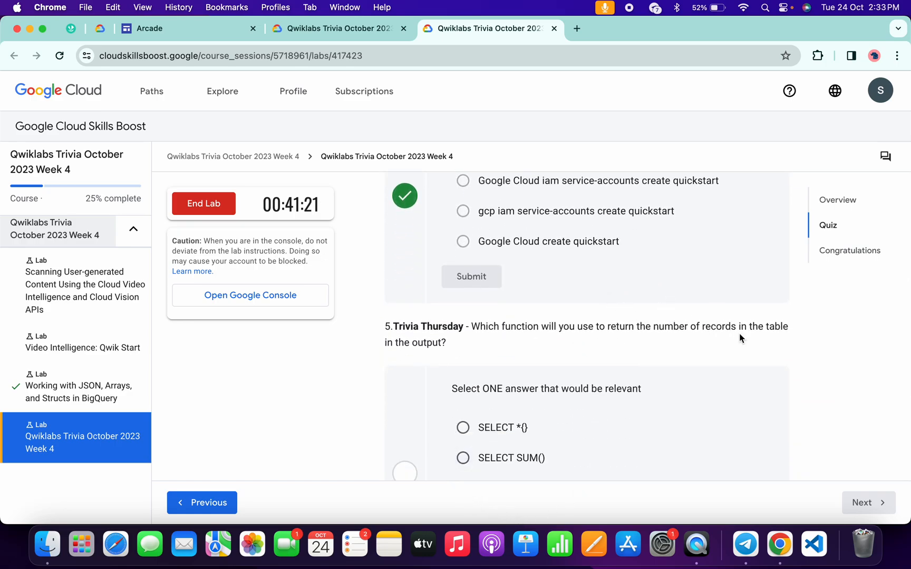
pyautogui.scroll(-3)
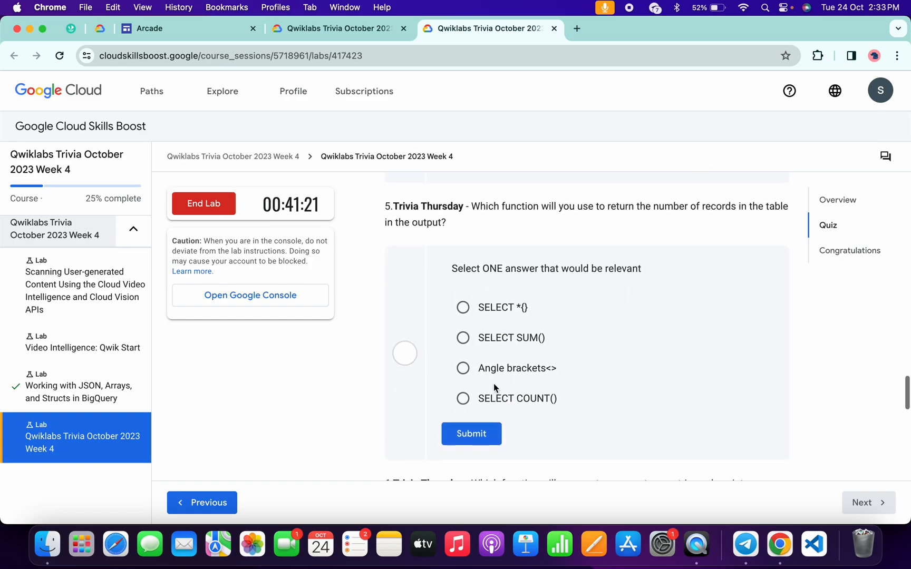
pyautogui.click(463, 398)
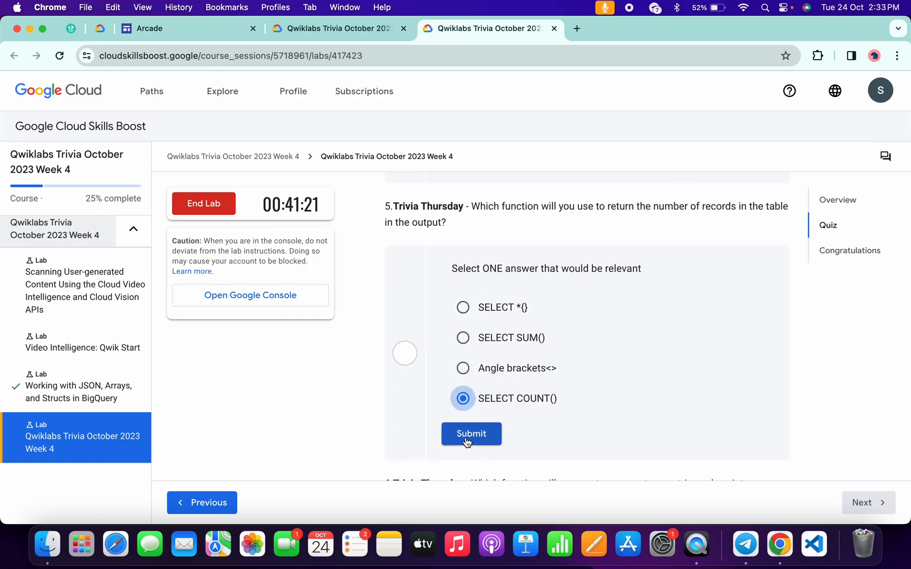
pyautogui.click(472, 433)
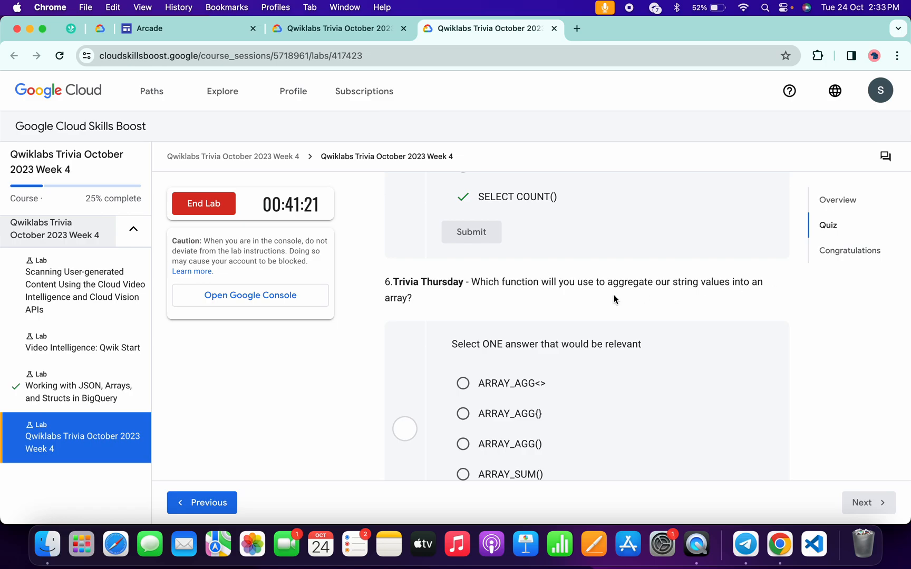
pyautogui.scroll(-3)
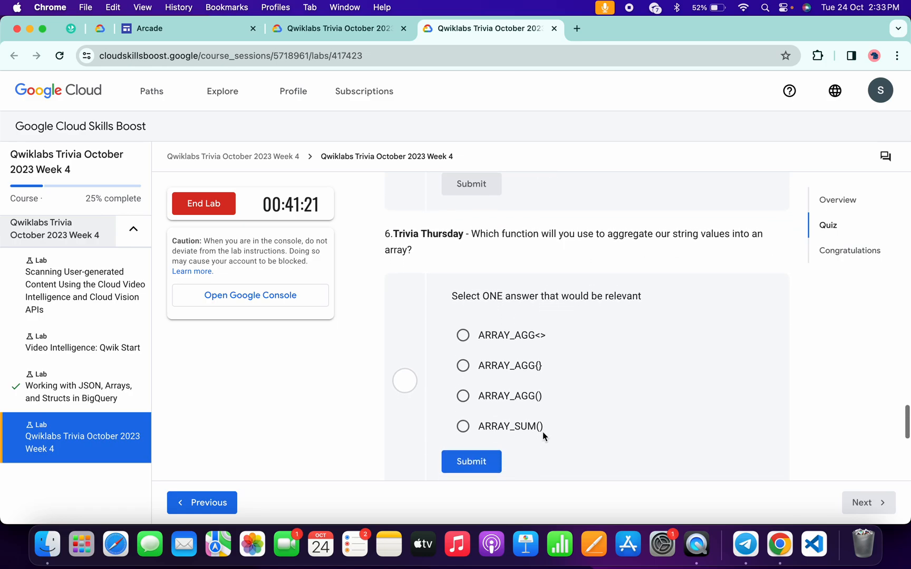
pyautogui.click(463, 385)
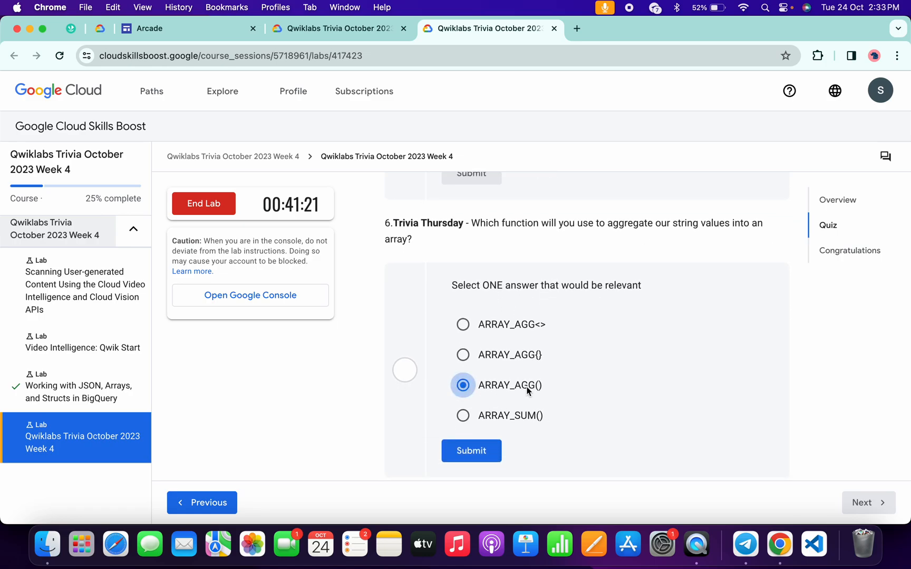
pyautogui.click(471, 451)
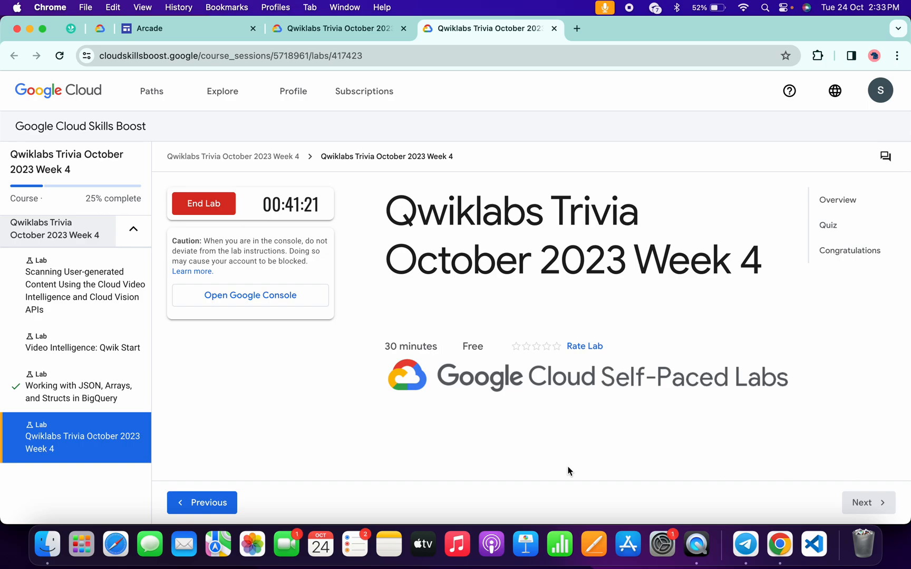
pyautogui.moveTo(302, 204)
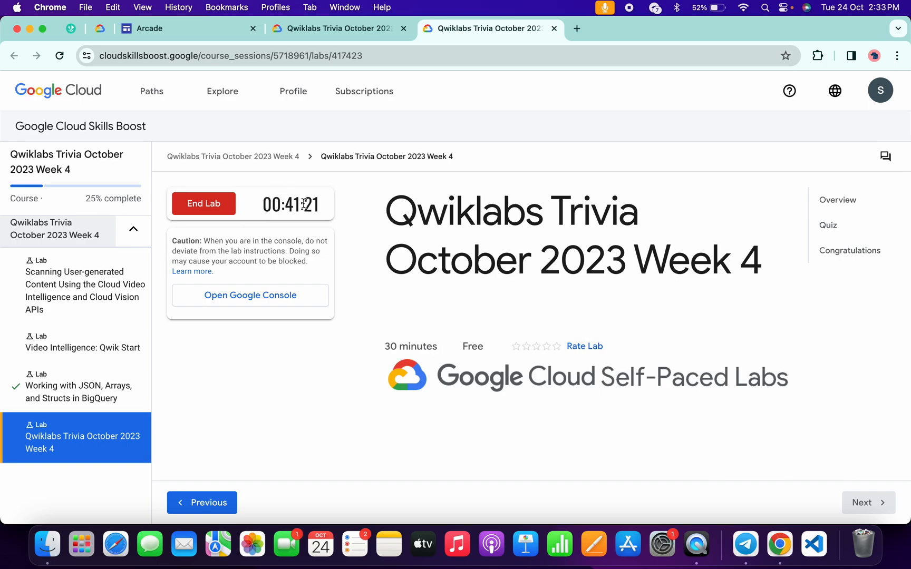
pyautogui.moveTo(204, 203)
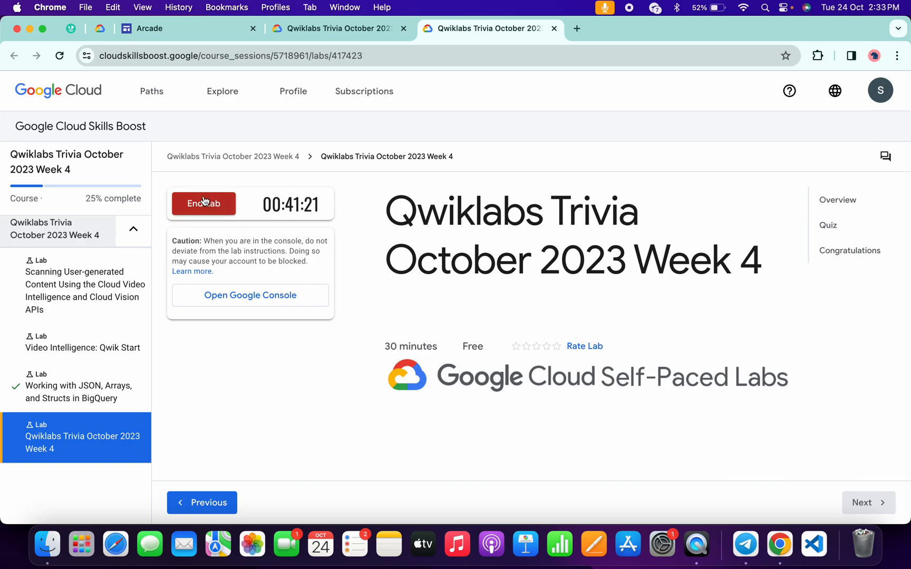
# Step: End the Qwiklabs Trivia lab
pyautogui.click(203, 203)
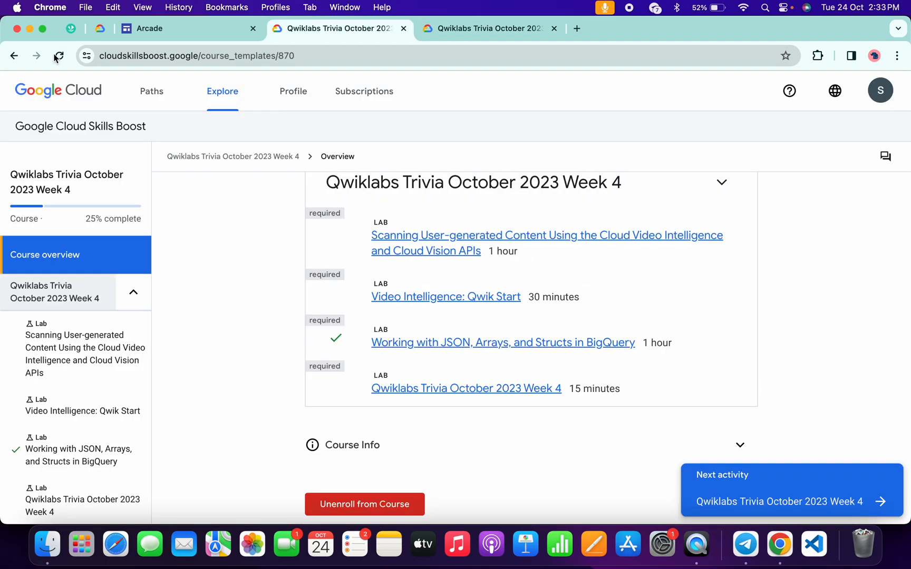
# Step: Reload the course overview and scroll to the lab list to see updated progress
pyautogui.click(57, 56)
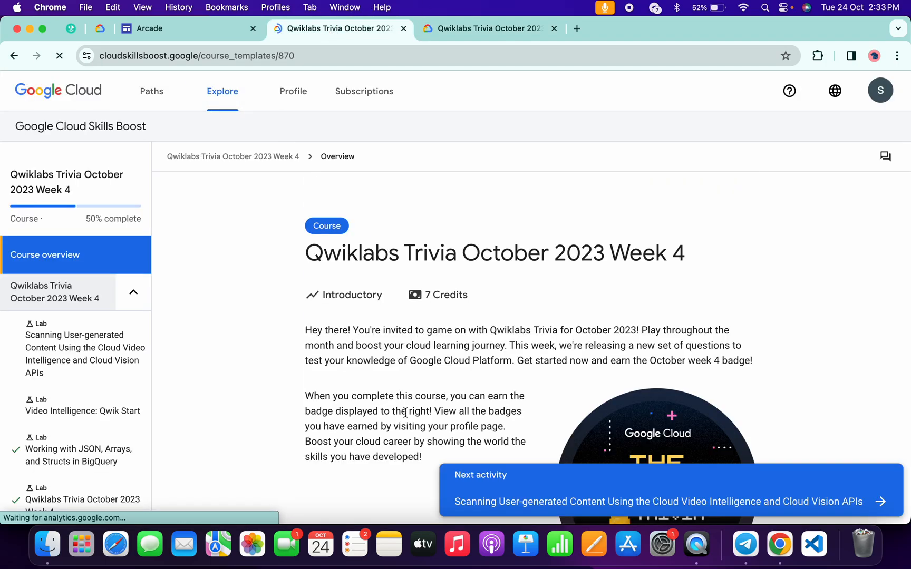
pyautogui.scroll(-3)
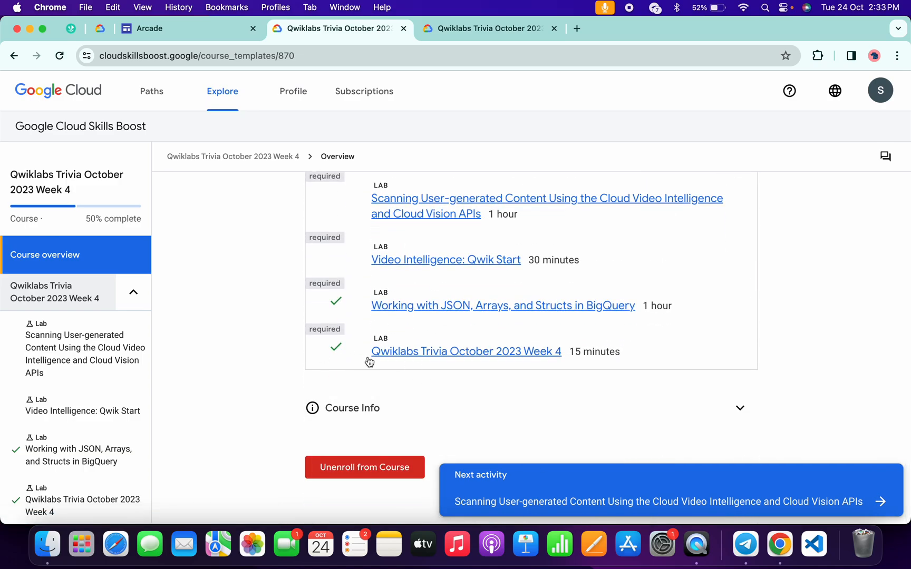